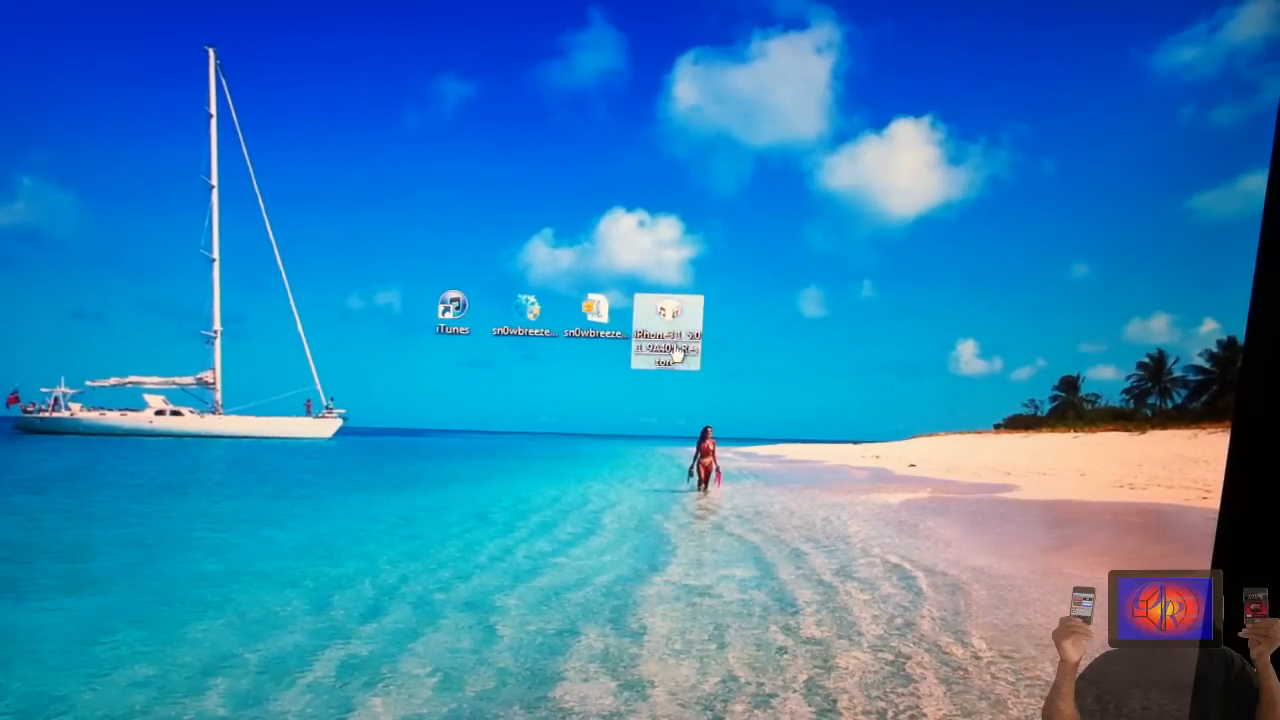
pyautogui.moveTo(670, 344)
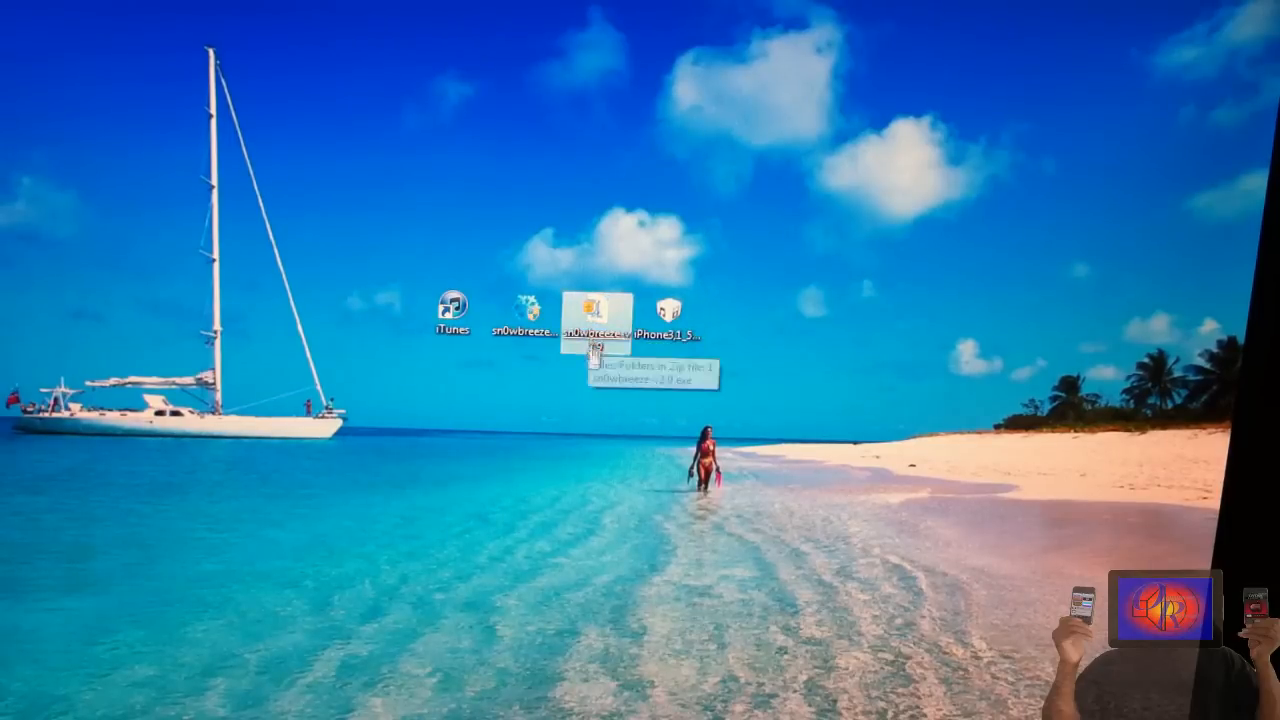
pyautogui.moveTo(596, 408)
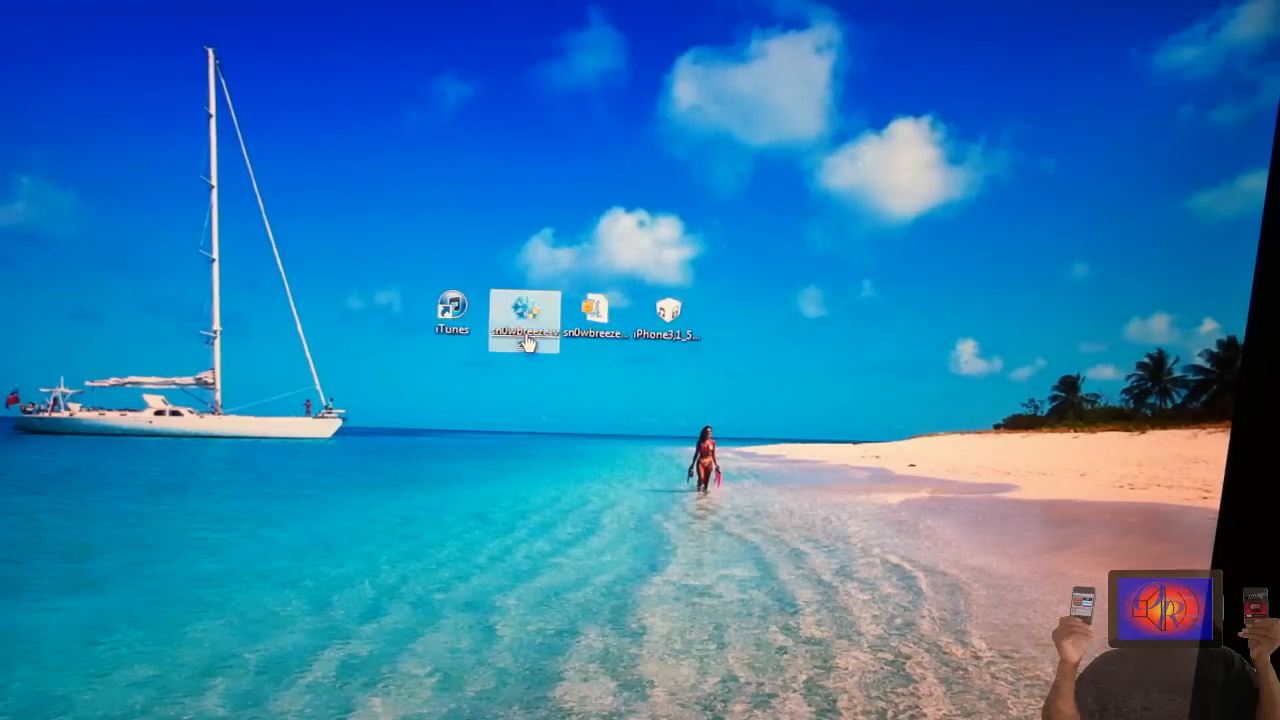
# Bring up sn0wbreeze's file properties and reach its Compatibility settings.
pyautogui.rightClick(520, 330)
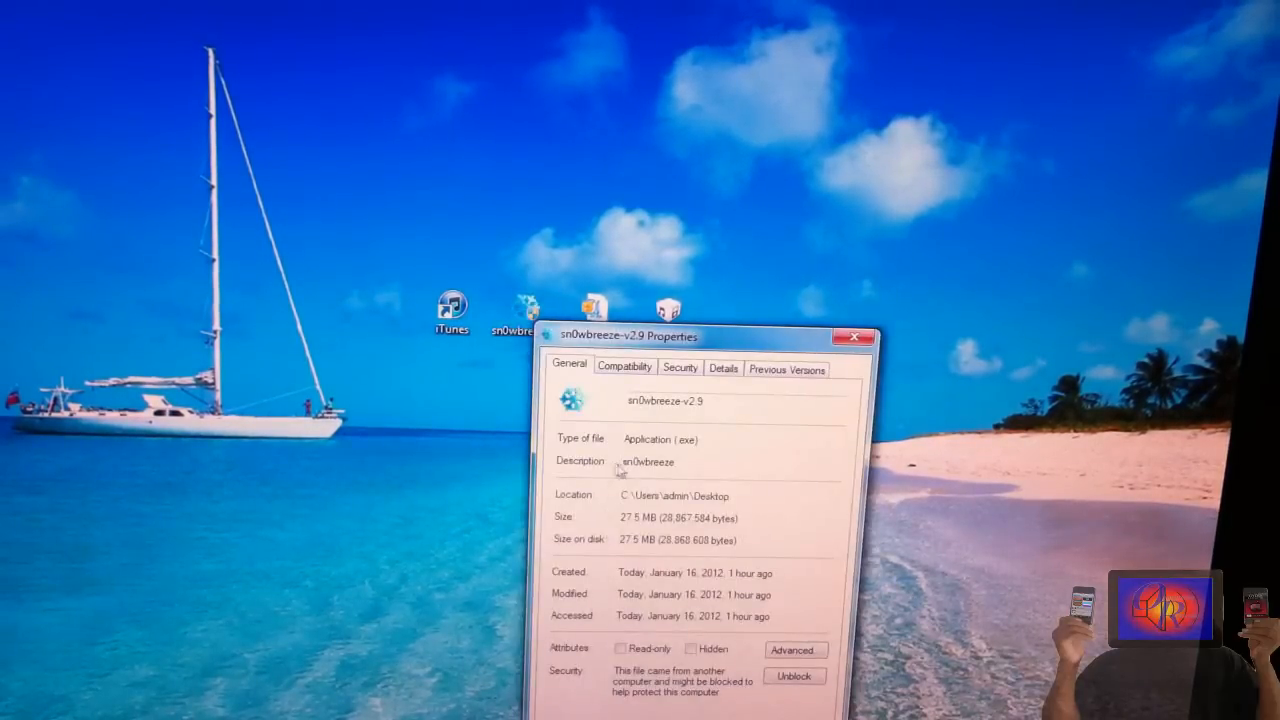
pyautogui.moveTo(710, 336); pyautogui.dragTo(580, 144)
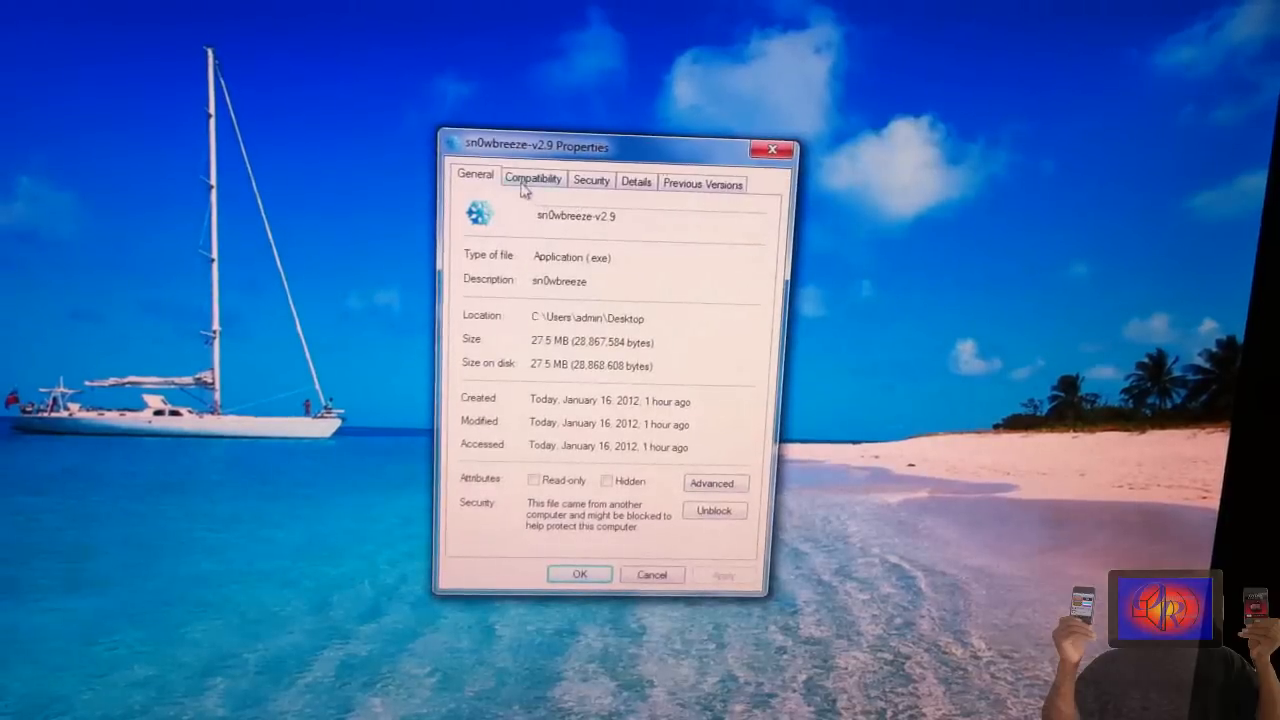
pyautogui.click(532, 178)
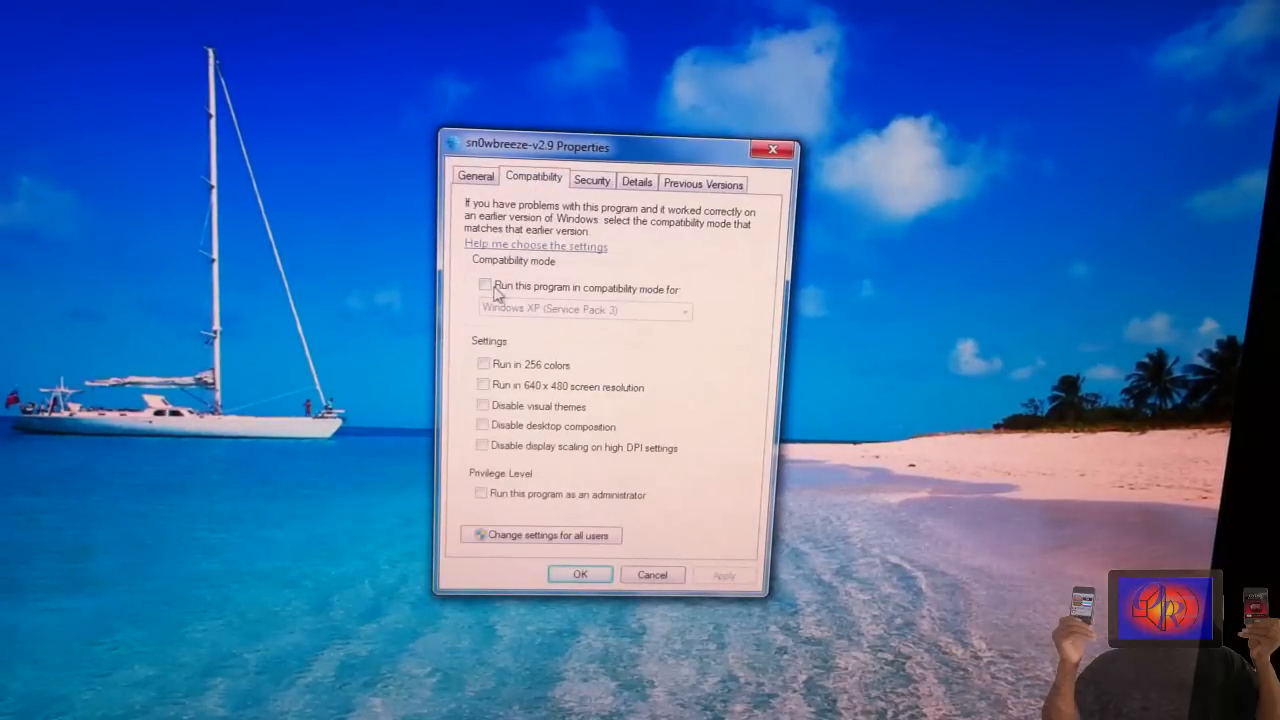
# Enable Windows XP (Service Pack 2) compatibility mode and Run as administrator, then apply.
pyautogui.click(480, 288)
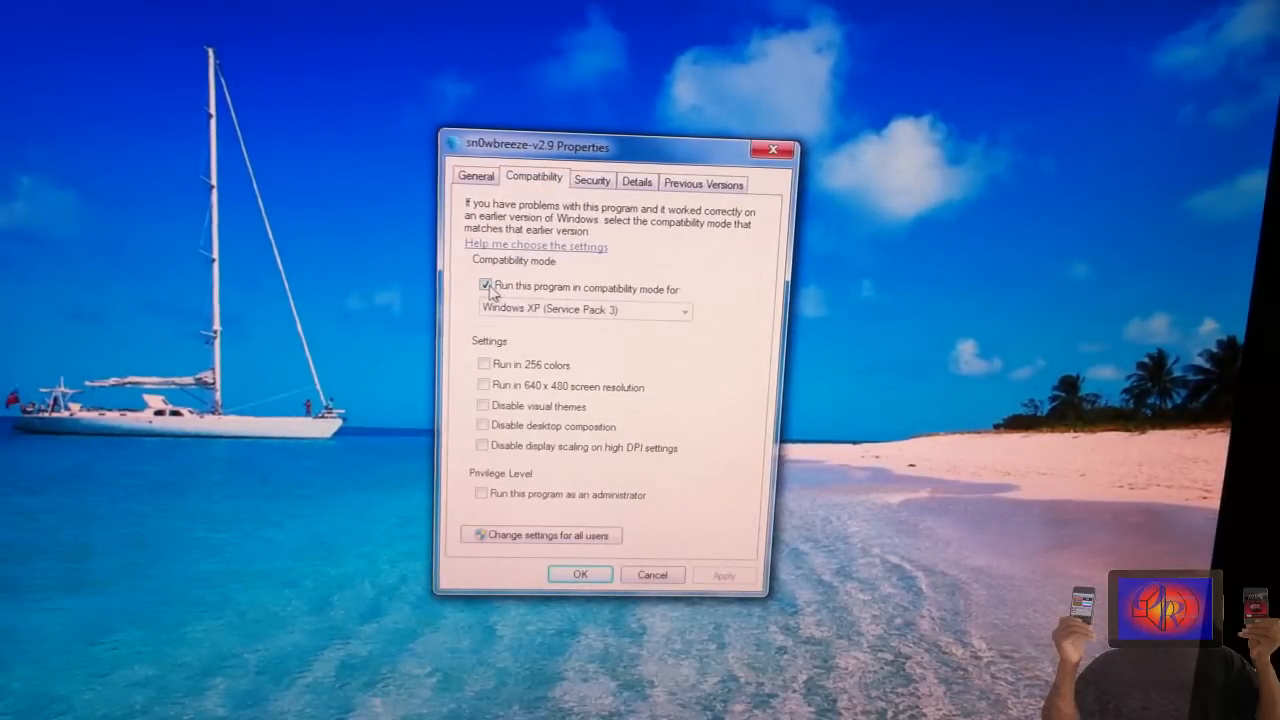
pyautogui.click(688, 312)
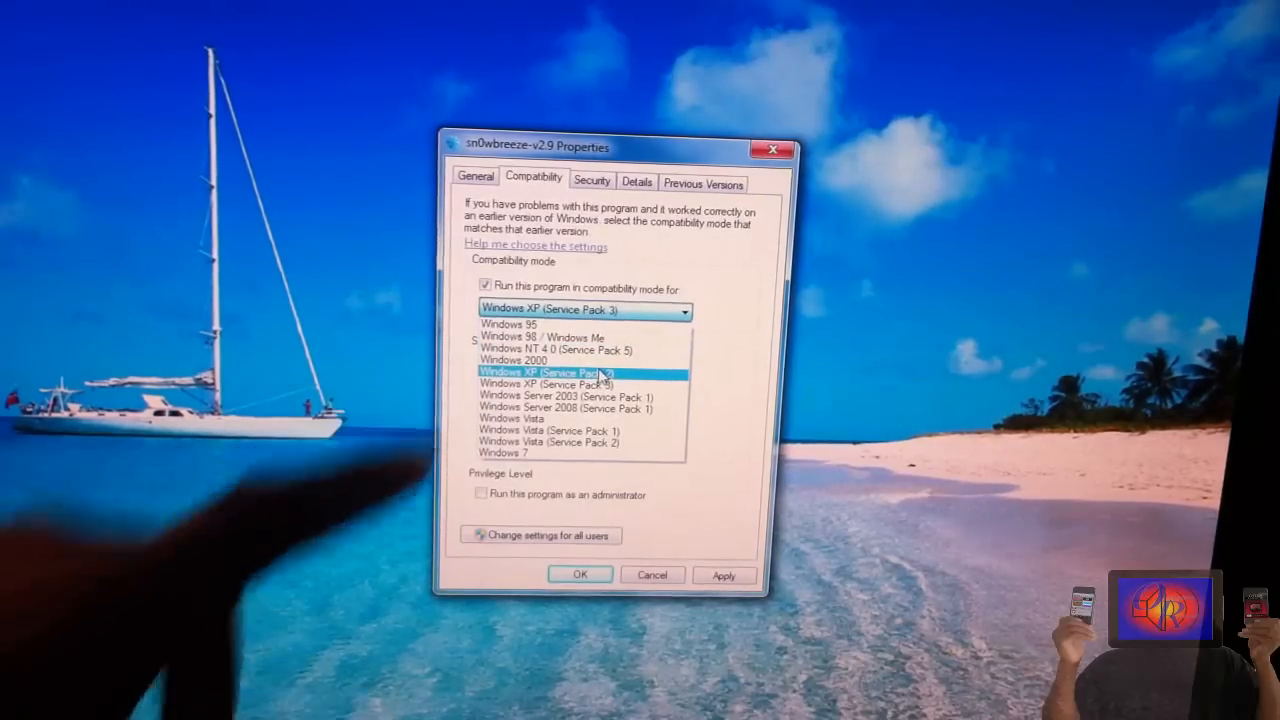
pyautogui.click(560, 382)
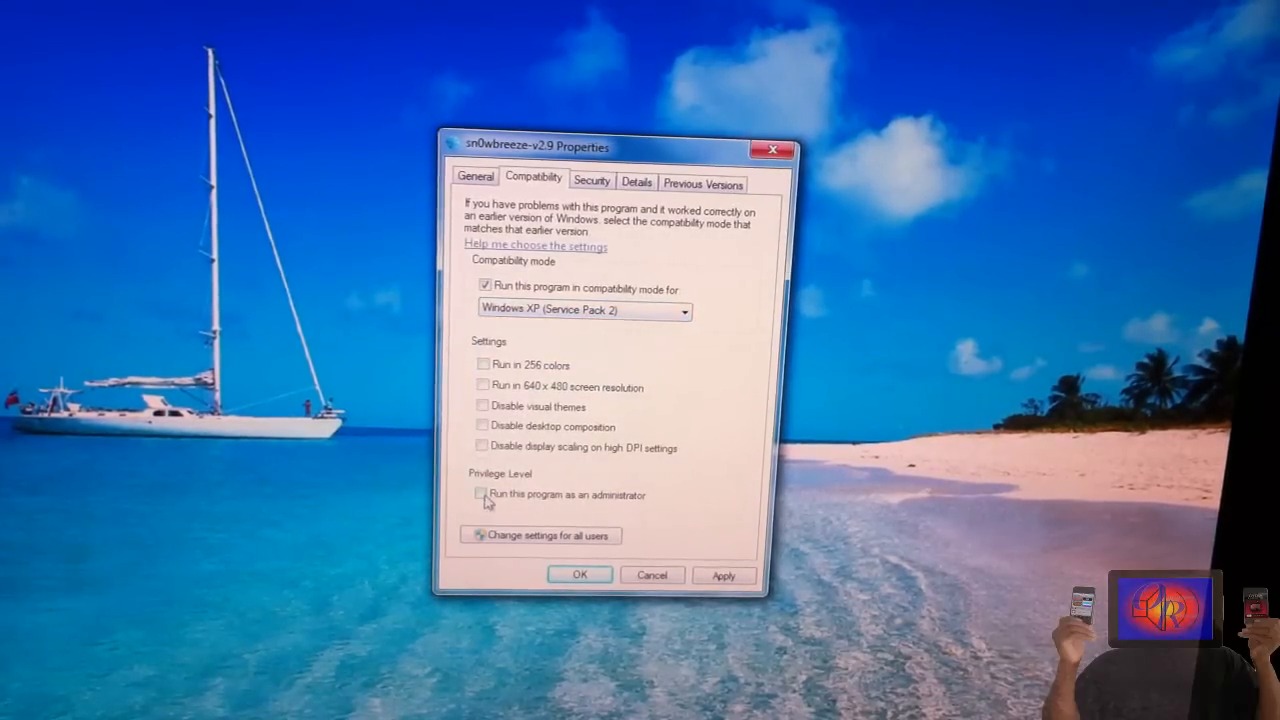
pyautogui.click(482, 496)
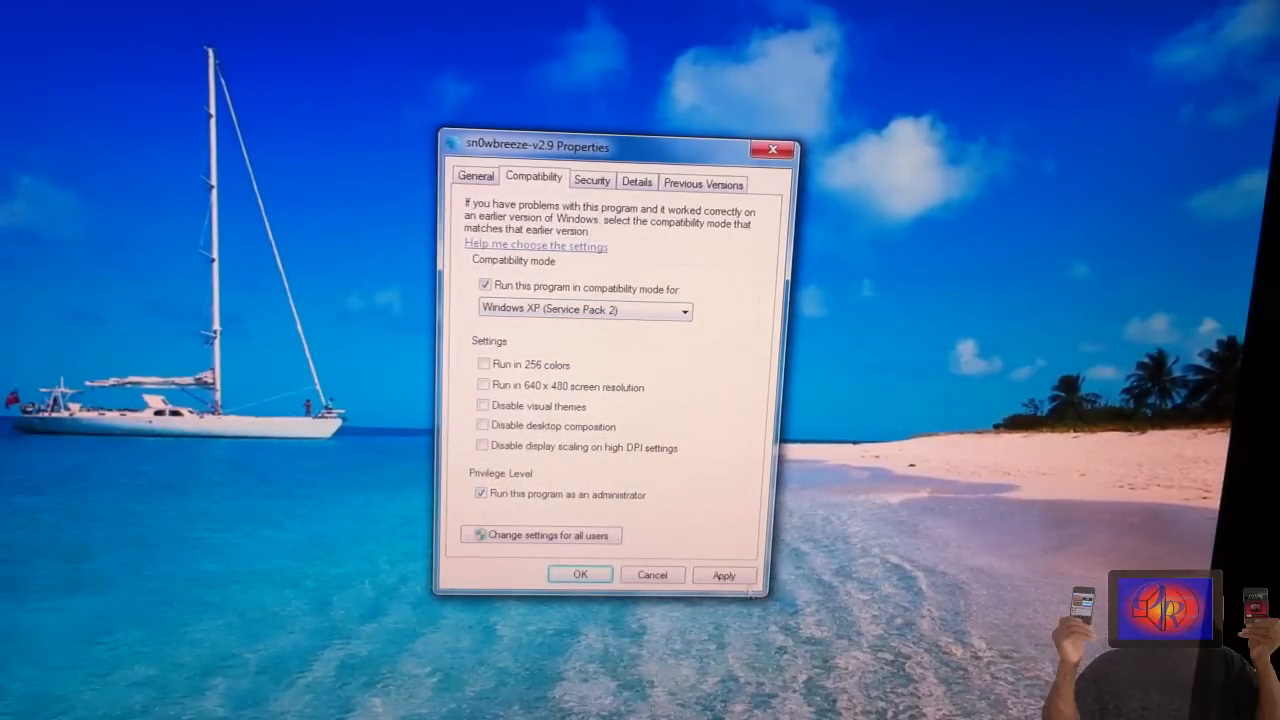
pyautogui.click(582, 574)
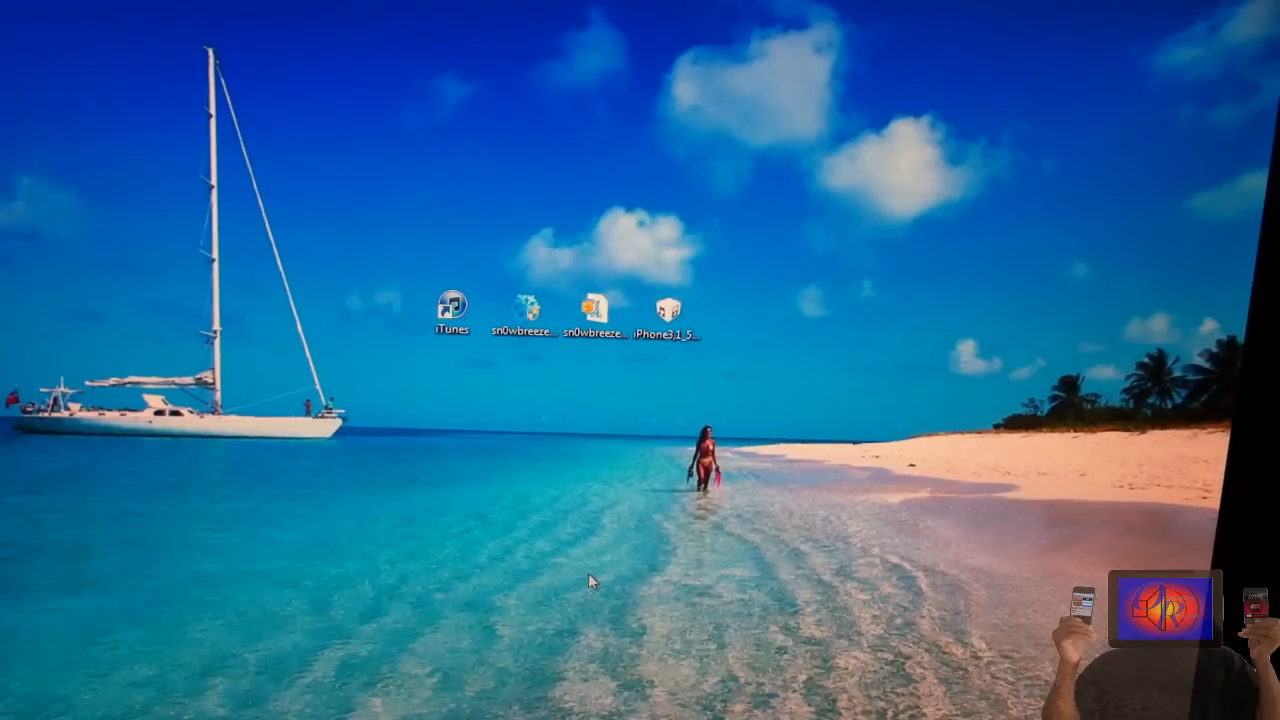
# Launch sn0wbreeze and load the iPhone 4 5.0.1 (9A405) IPSW from the desktop for verification.
pyautogui.click(530, 304)
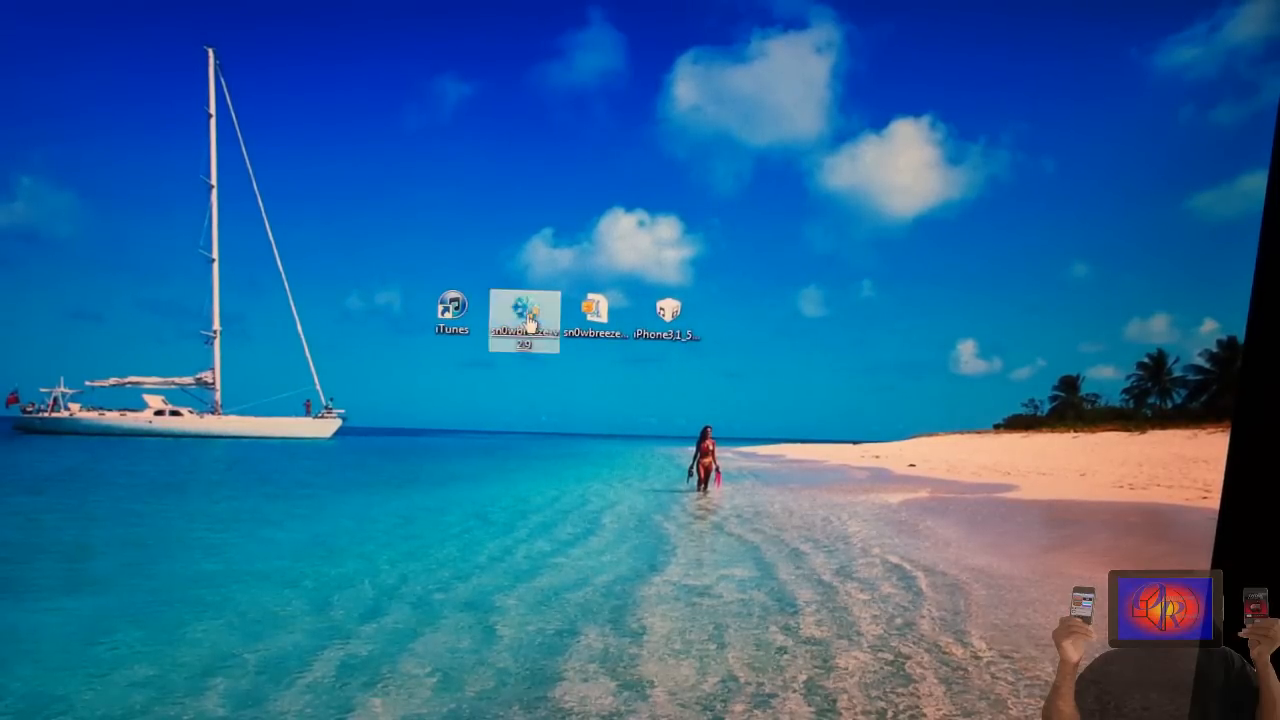
pyautogui.doubleClick(524, 318)
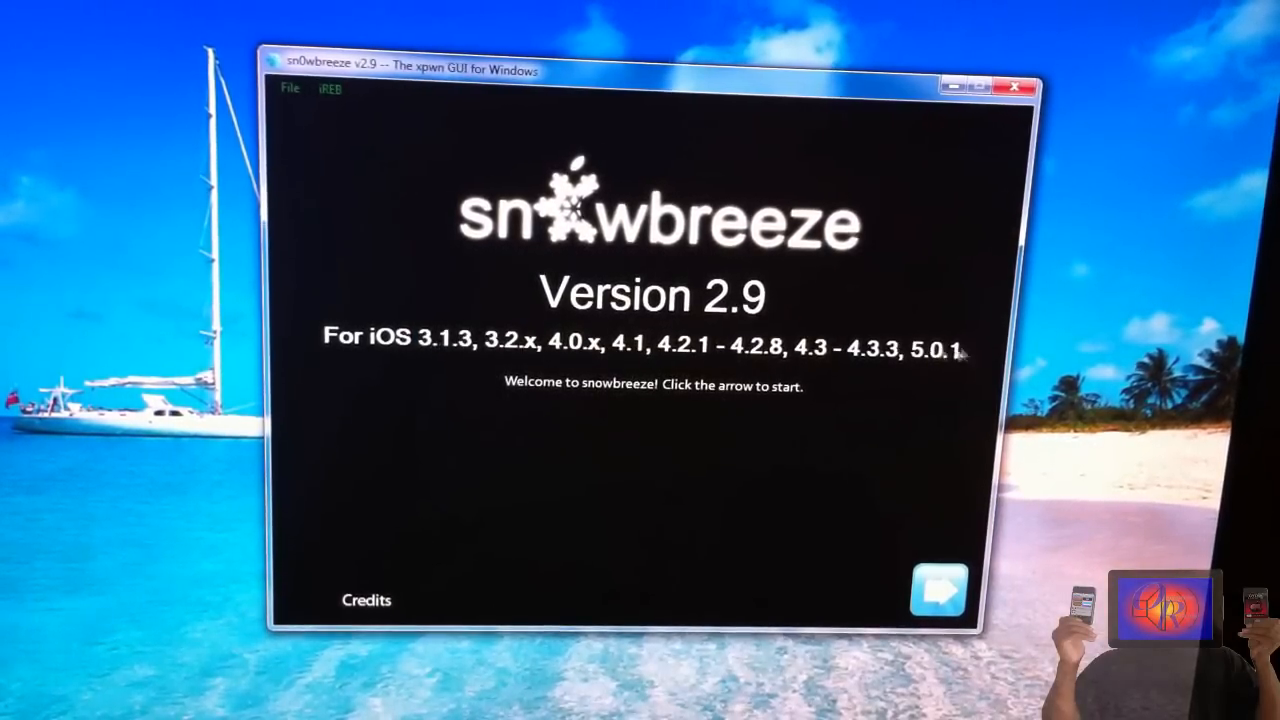
pyautogui.moveTo(540, 356)
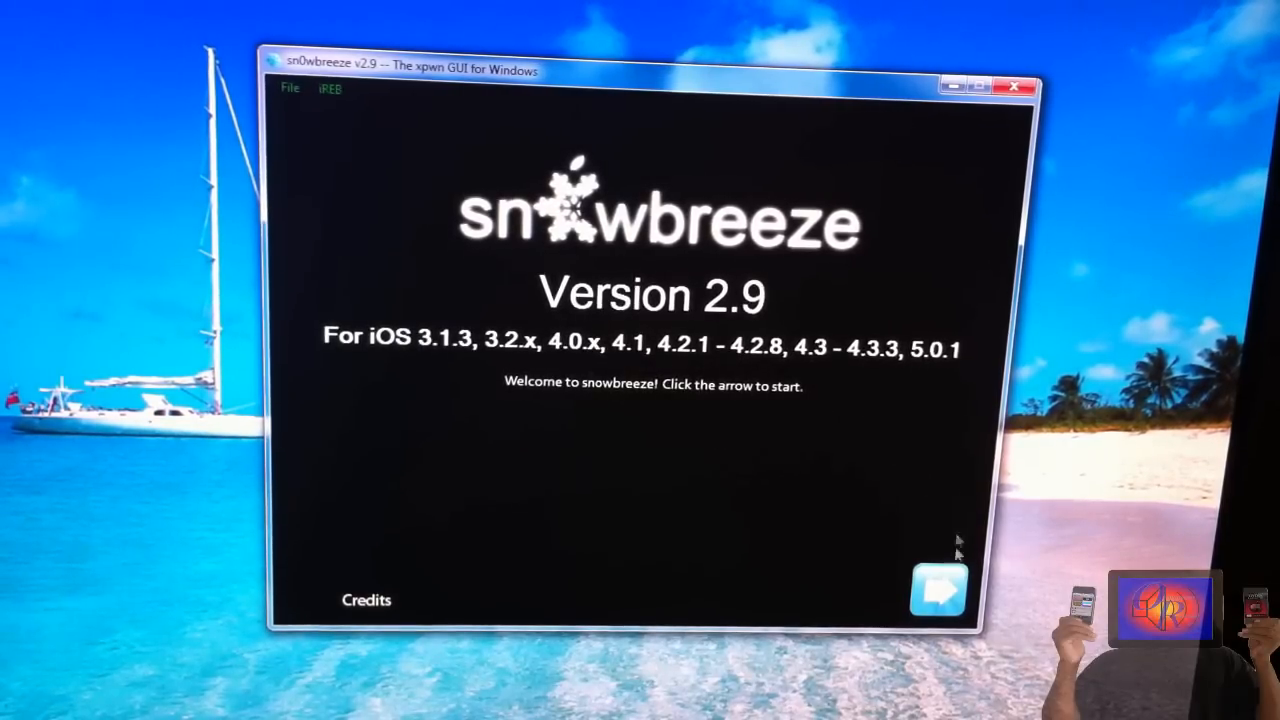
pyautogui.click(936, 590)
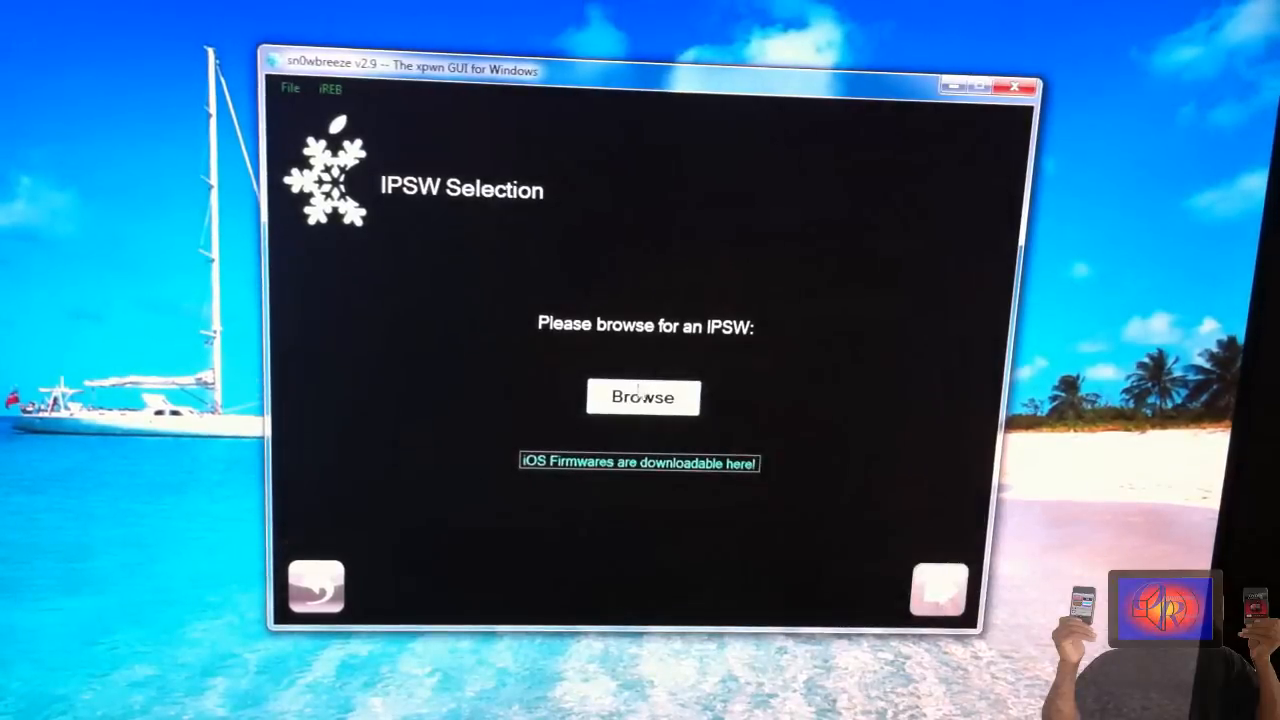
pyautogui.click(642, 396)
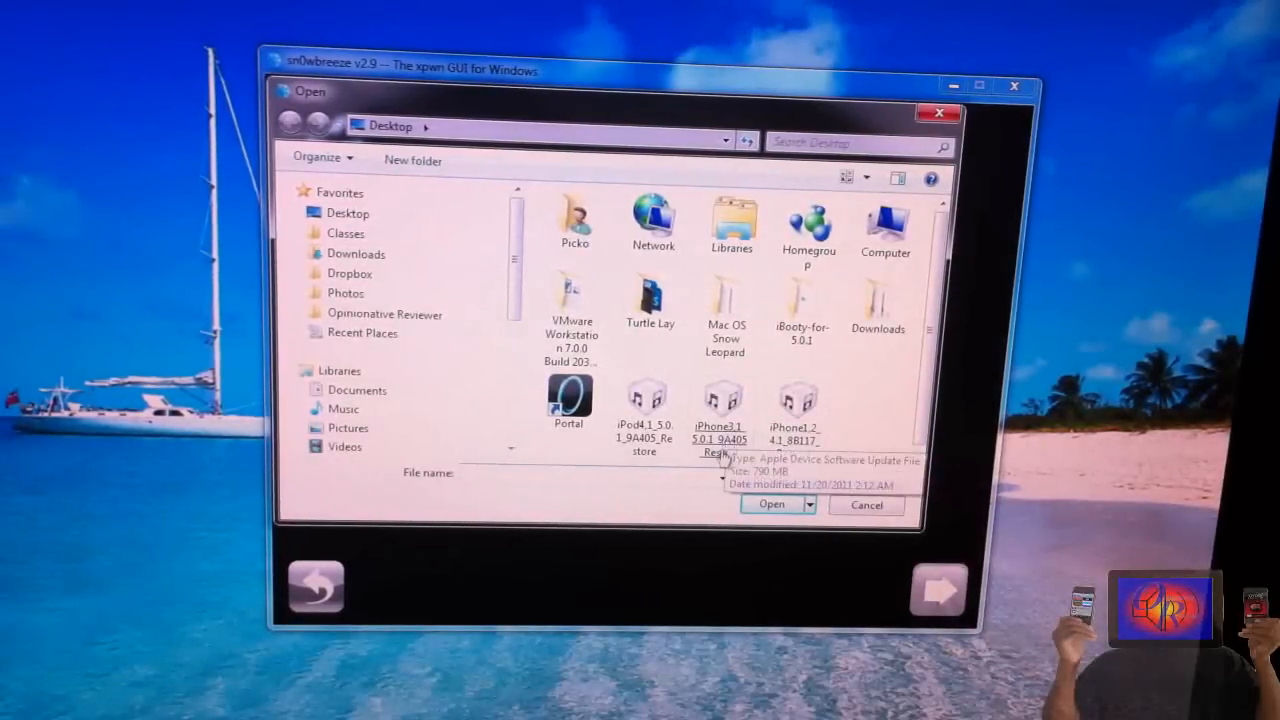
pyautogui.click(772, 504)
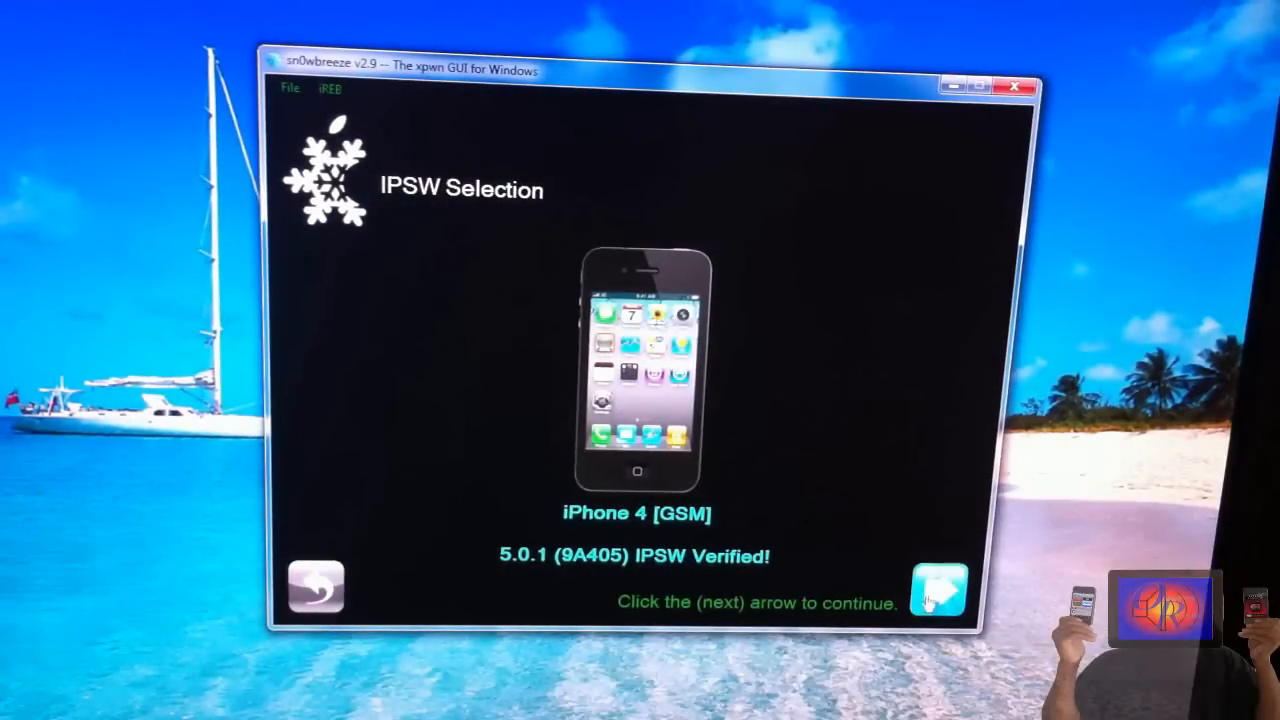
# Continue past the verified IPSW into Expert Mode and its General options.
pyautogui.click(938, 592)
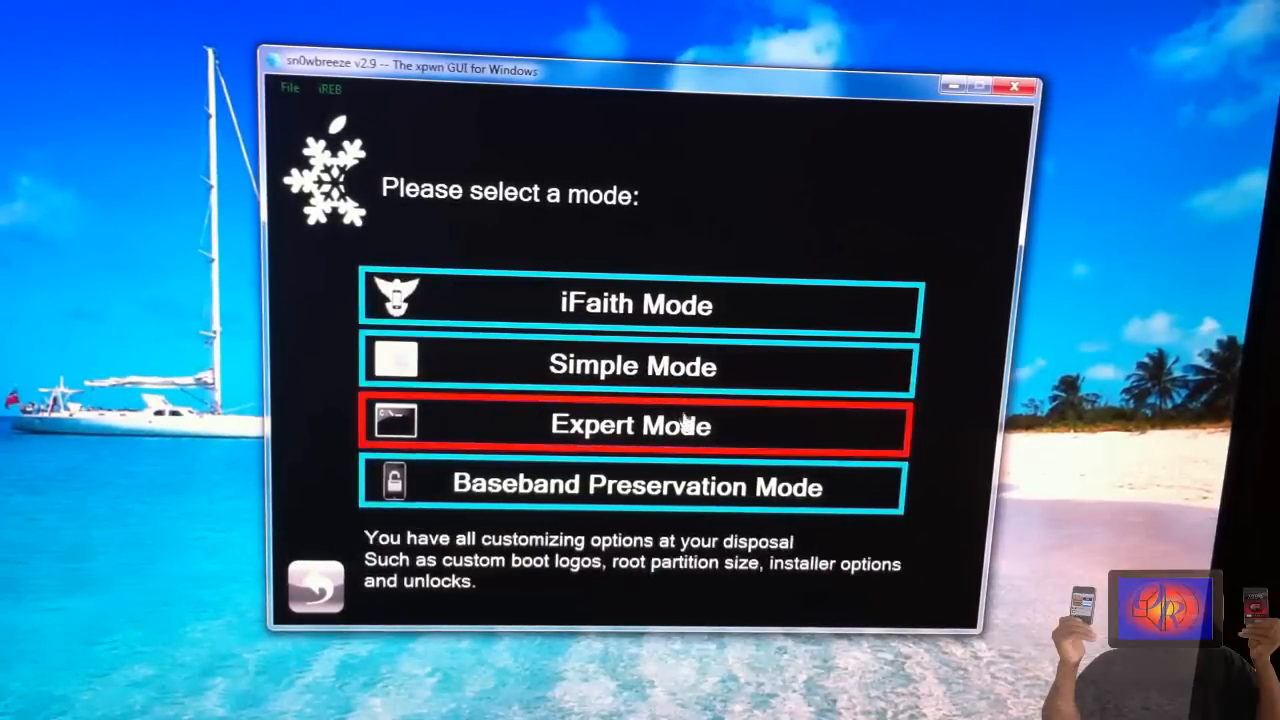
pyautogui.click(632, 424)
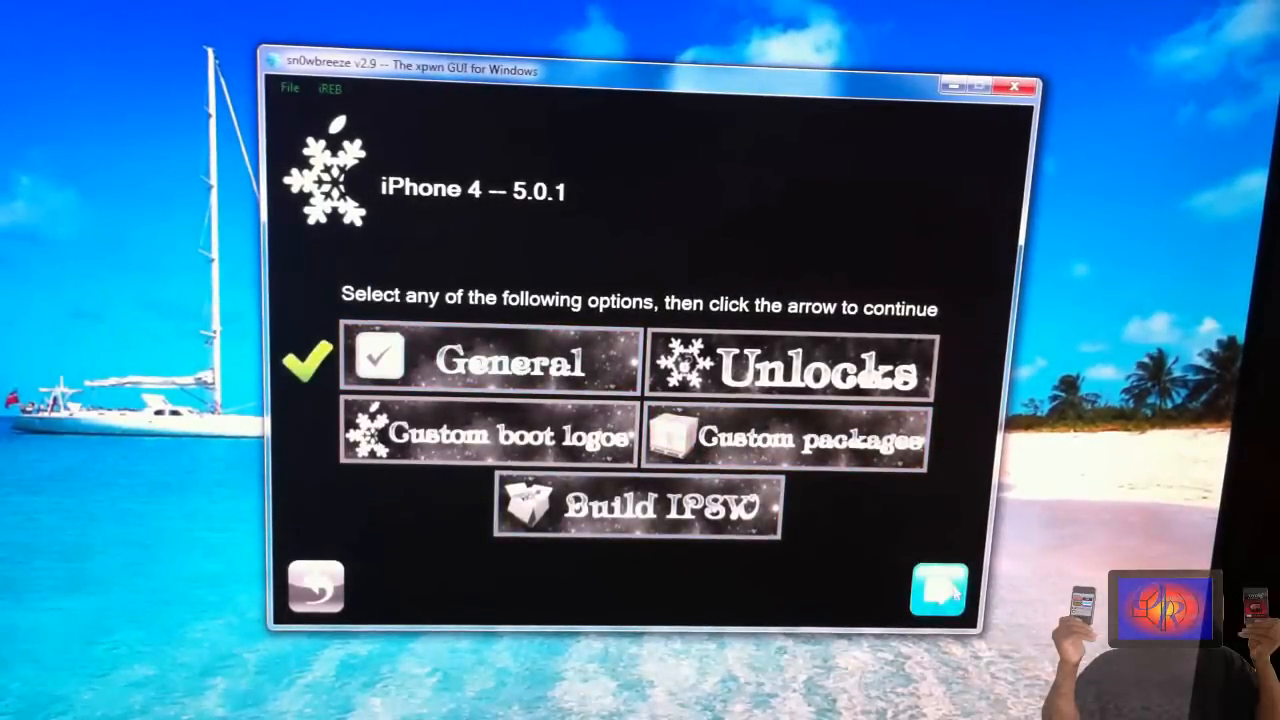
pyautogui.click(940, 592)
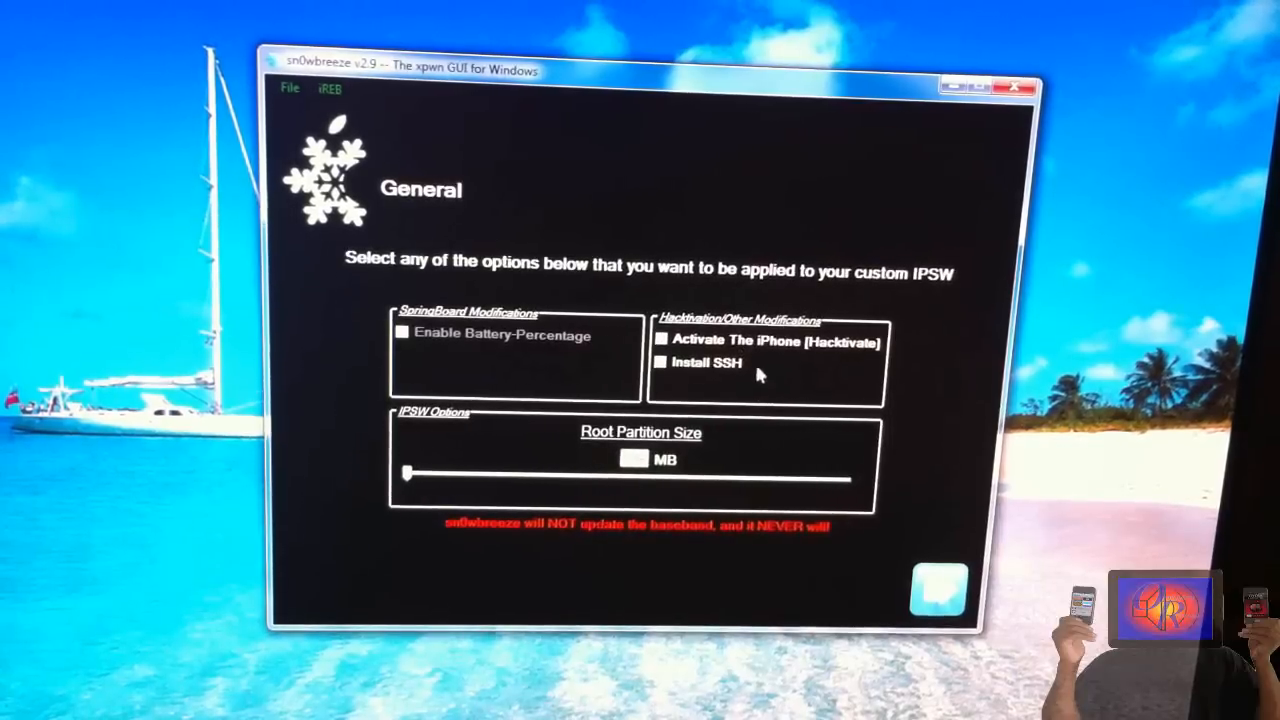
# Leave the General options unticked and return to the customization overview.
pyautogui.click(660, 340)
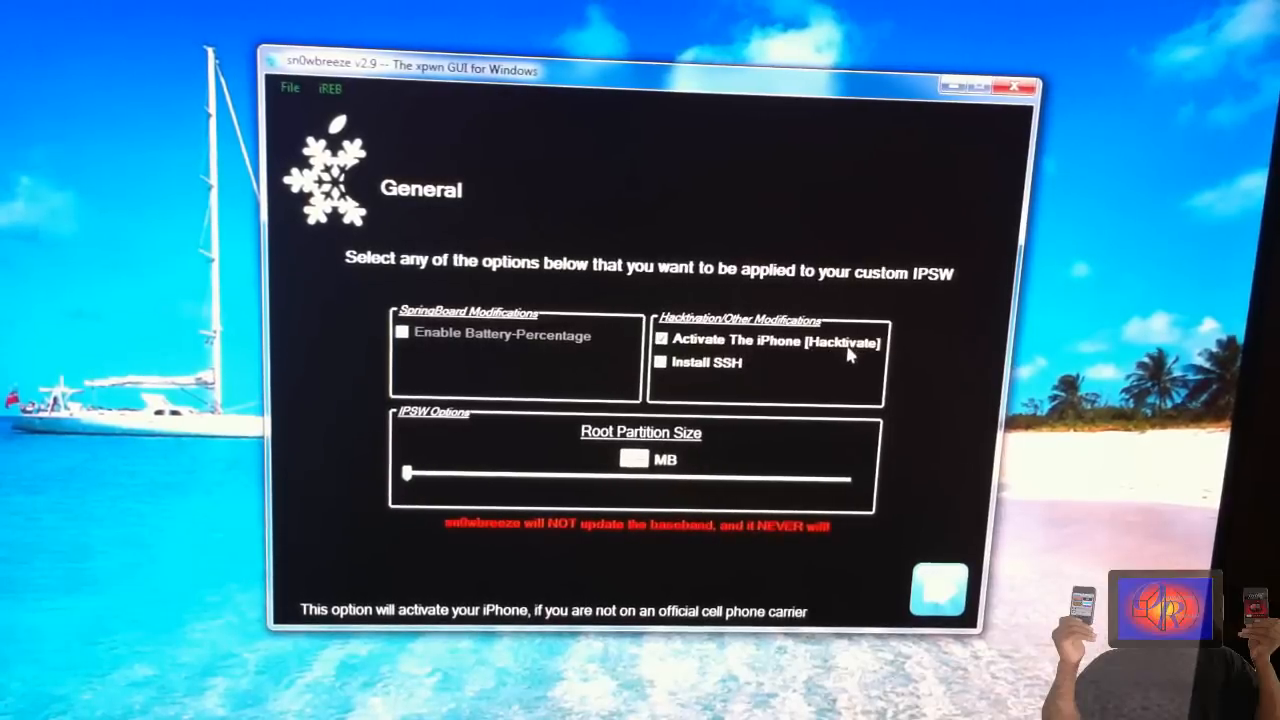
pyautogui.click(662, 340)
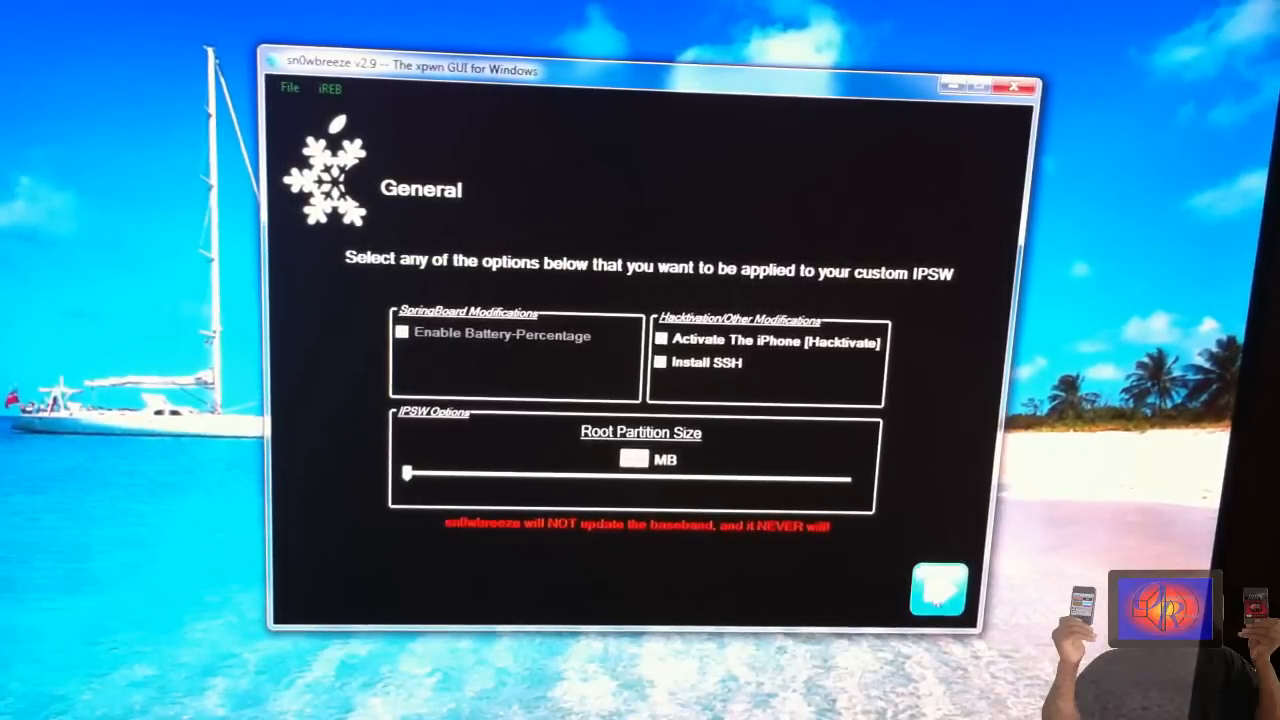
pyautogui.click(936, 588)
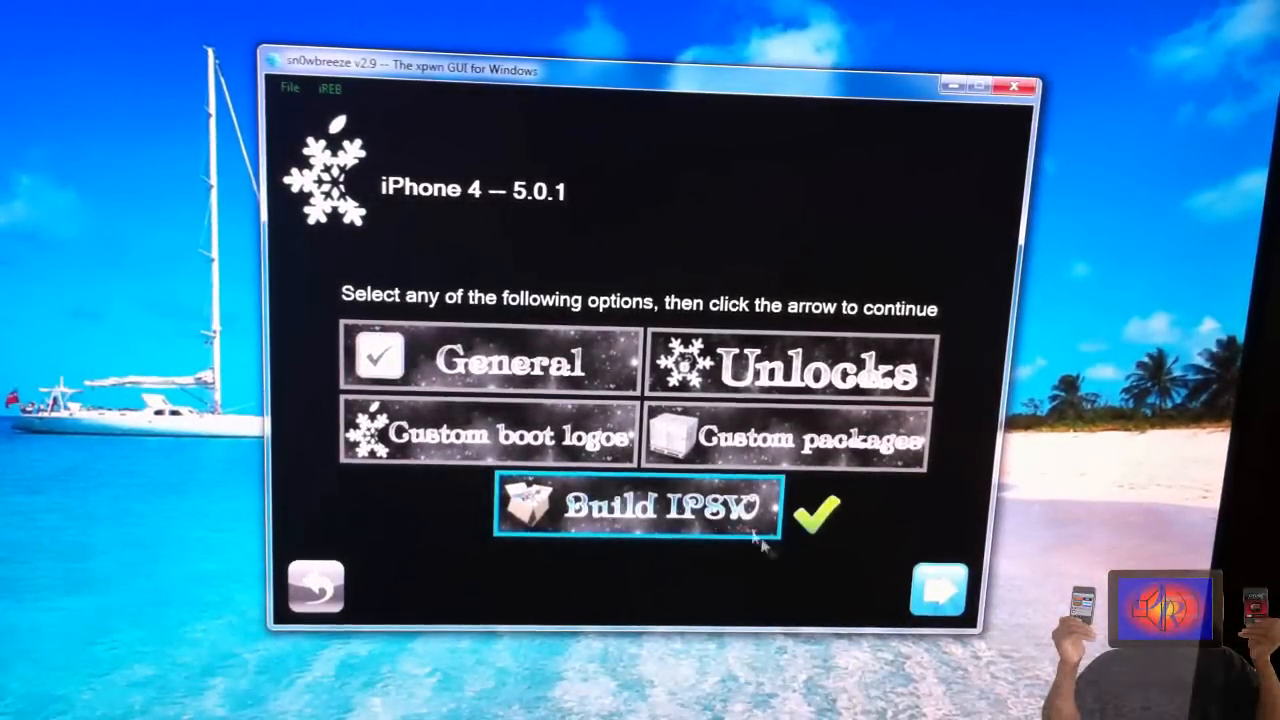
# Build the custom IPSW to the desktop, declining the donation prompt, and acknowledge completion.
pyautogui.click(936, 590)
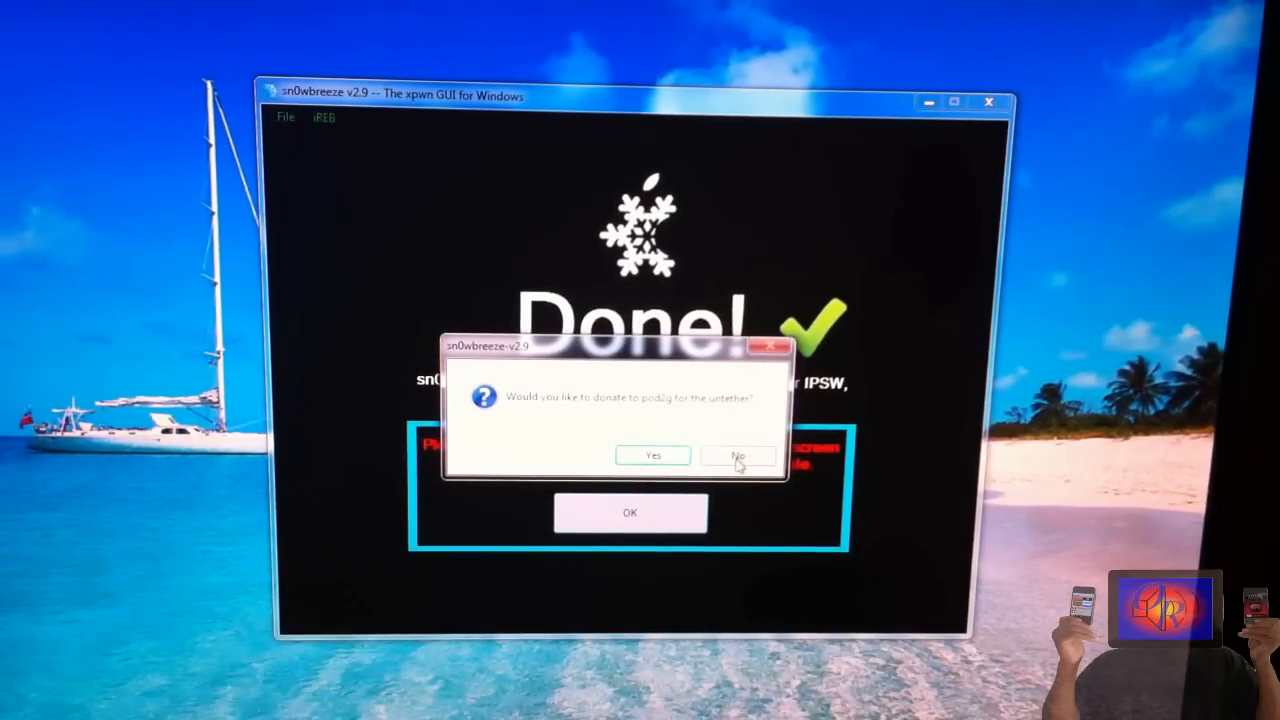
pyautogui.click(740, 456)
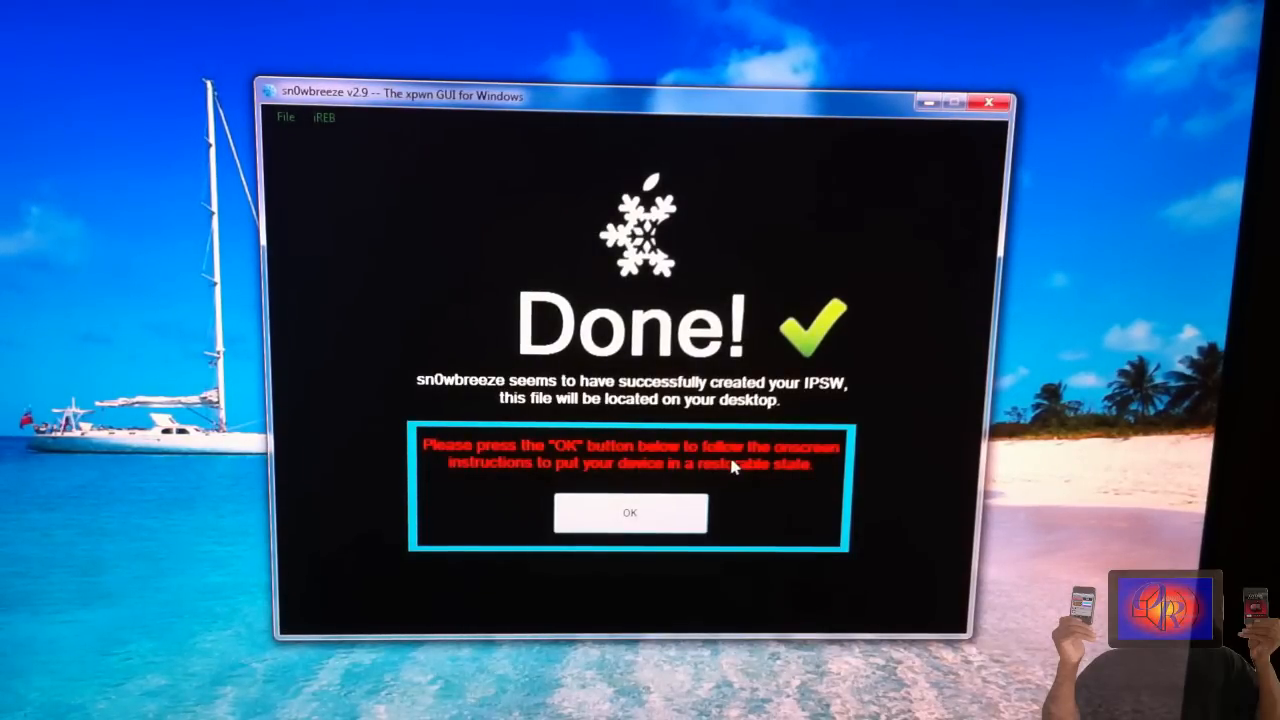
pyautogui.click(636, 514)
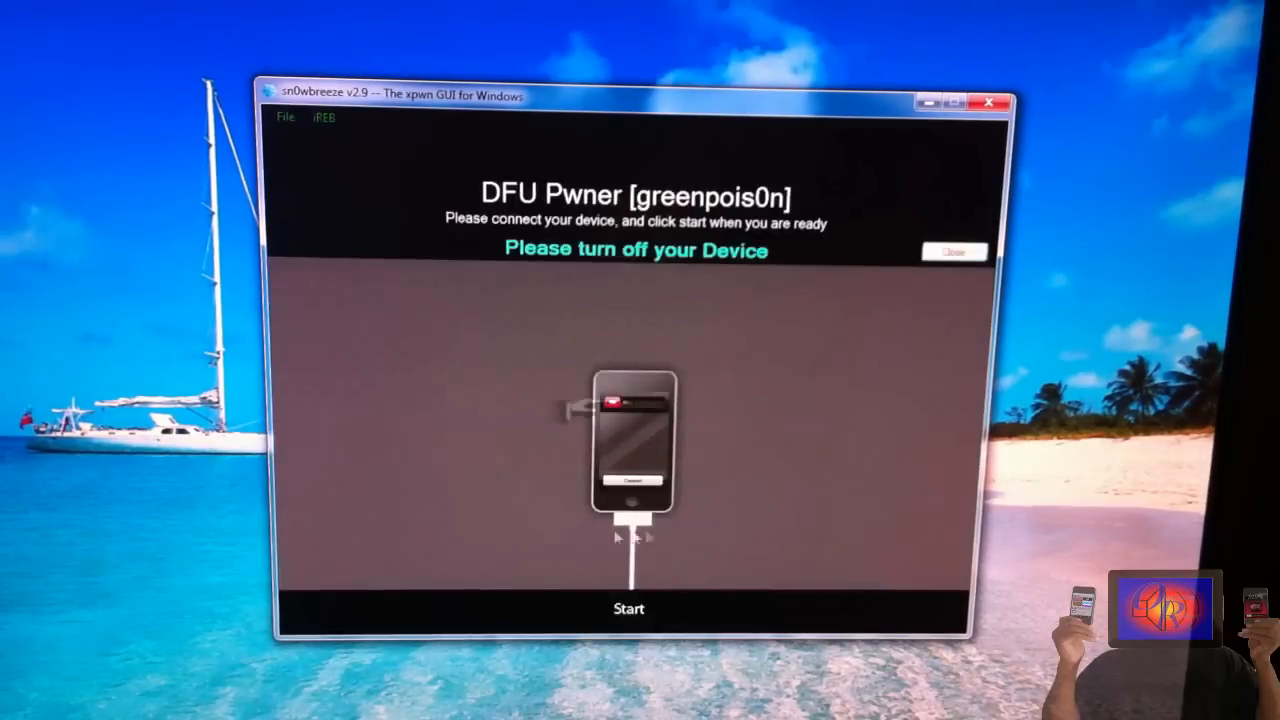
pyautogui.moveTo(568, 542)
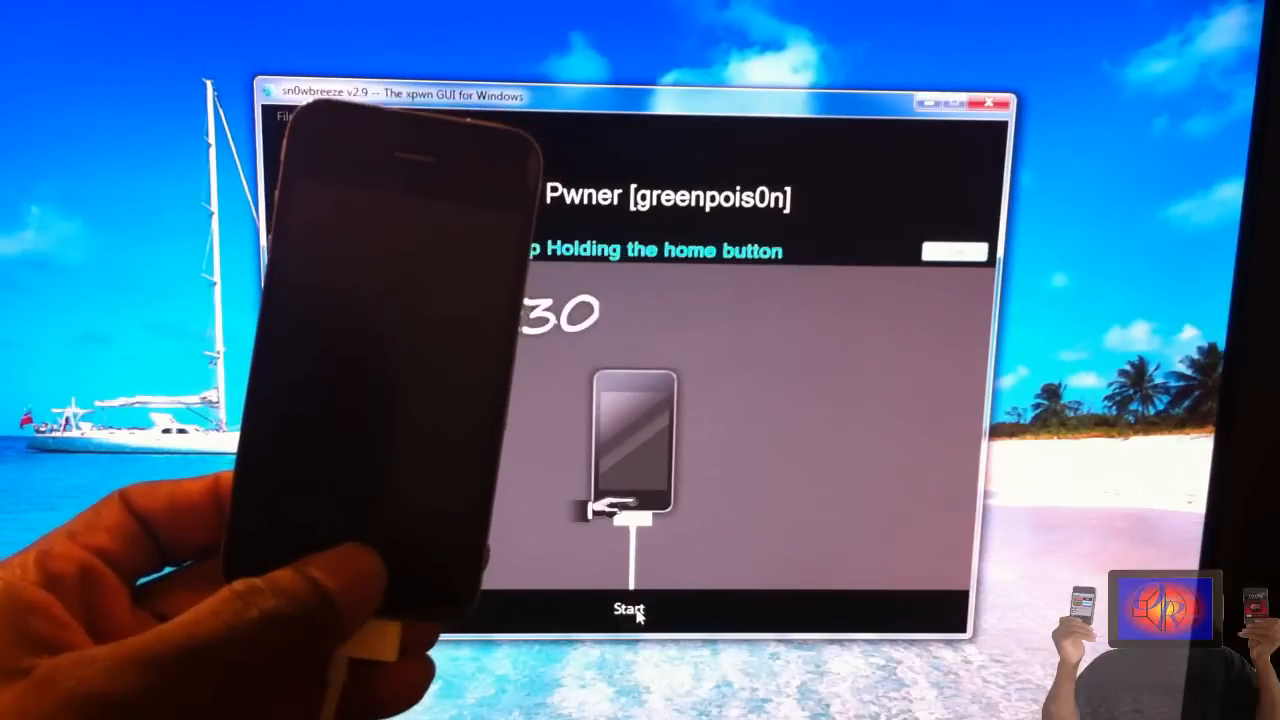
# Start the greenpois0n DFU pwner and follow the countdown to put the iPhone in pwned DFU.
pyautogui.click(624, 608)
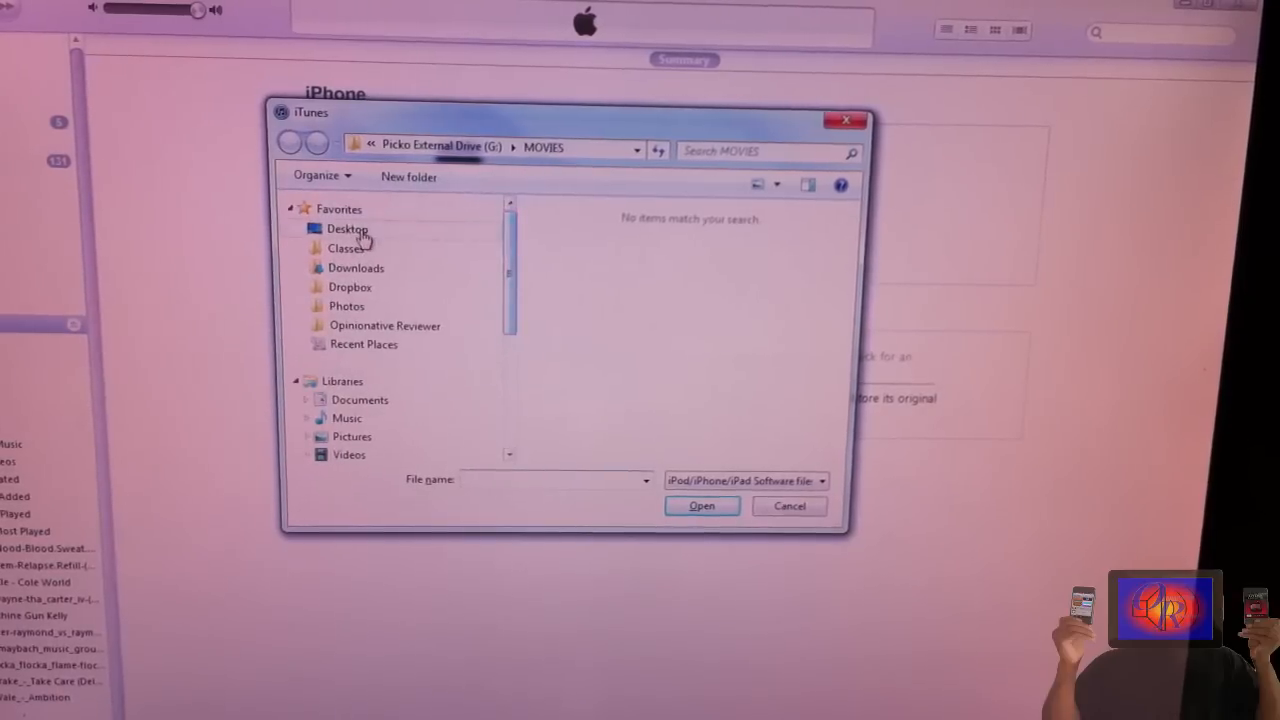
# Select the sn0wbreeze custom IPSW from the Desktop and confirm restoring the iPhone.
pyautogui.click(348, 228)
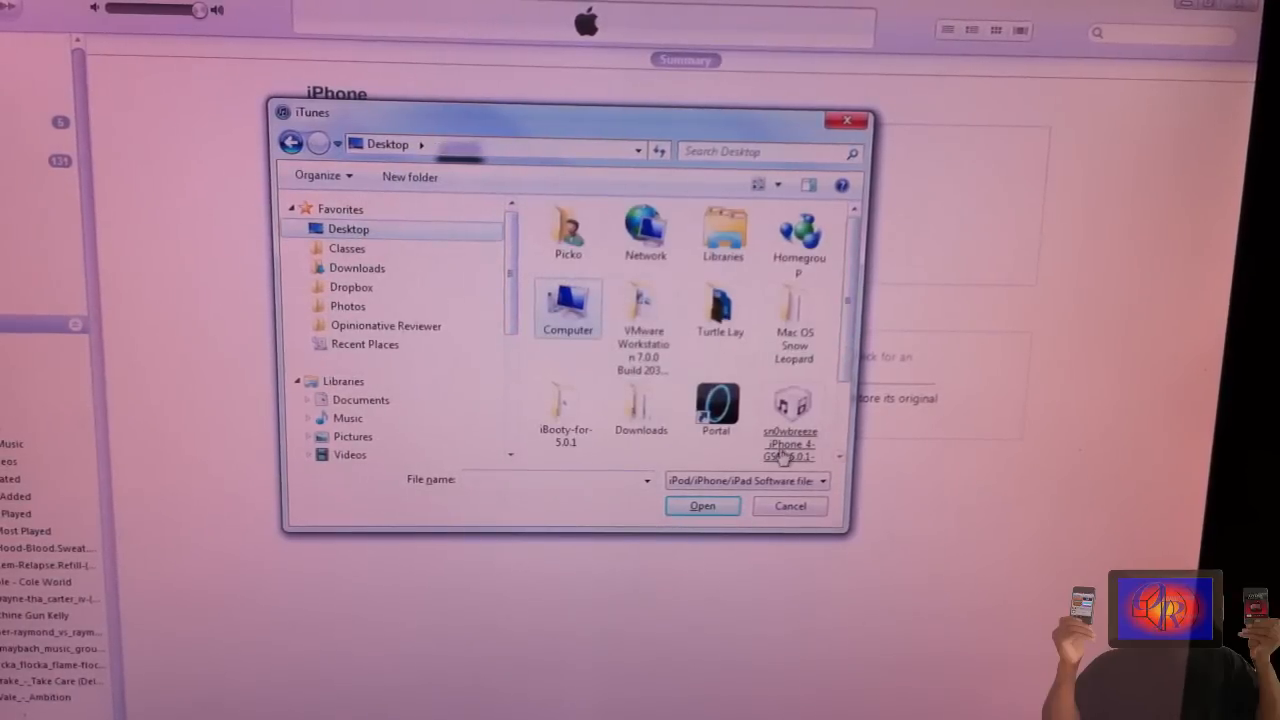
pyautogui.click(790, 410)
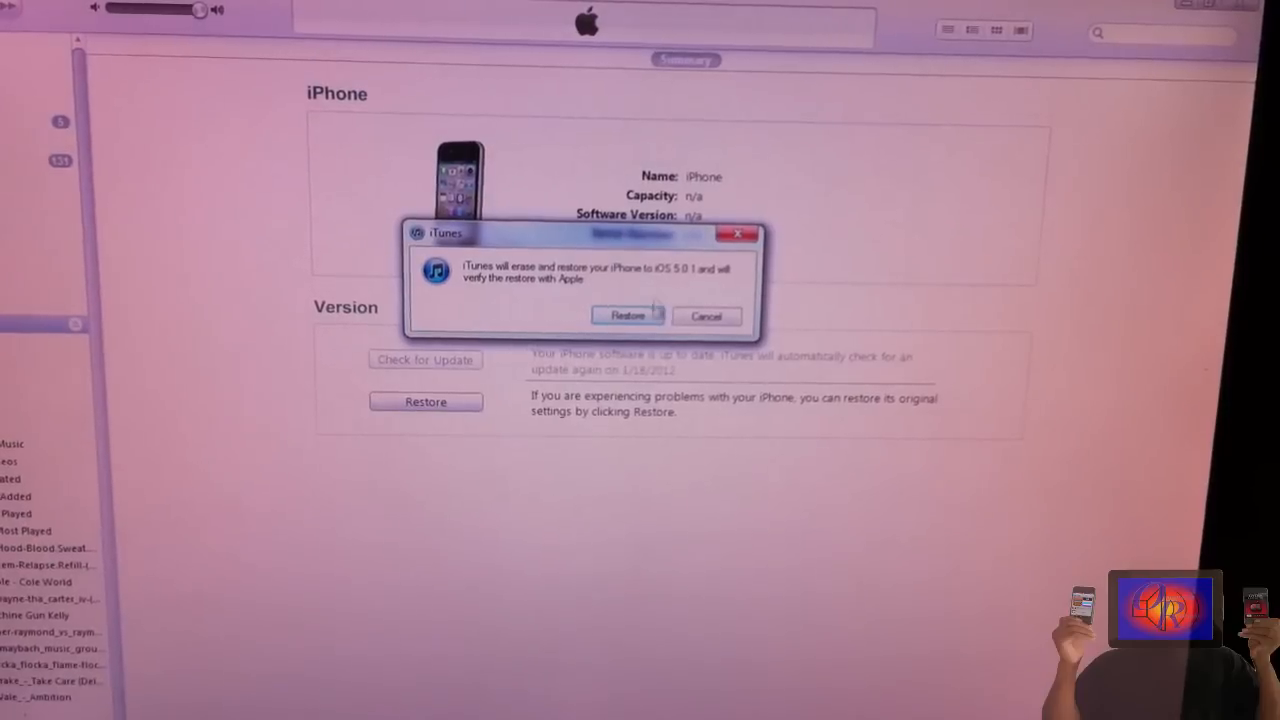
pyautogui.click(628, 316)
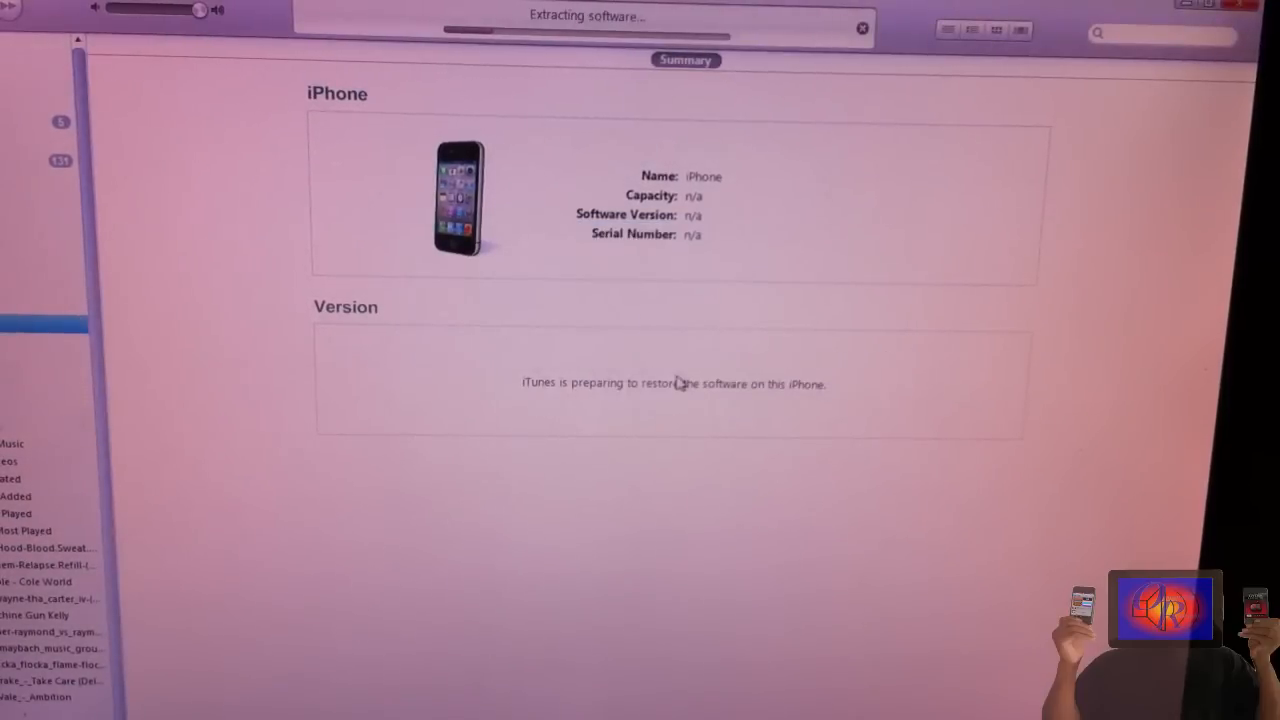